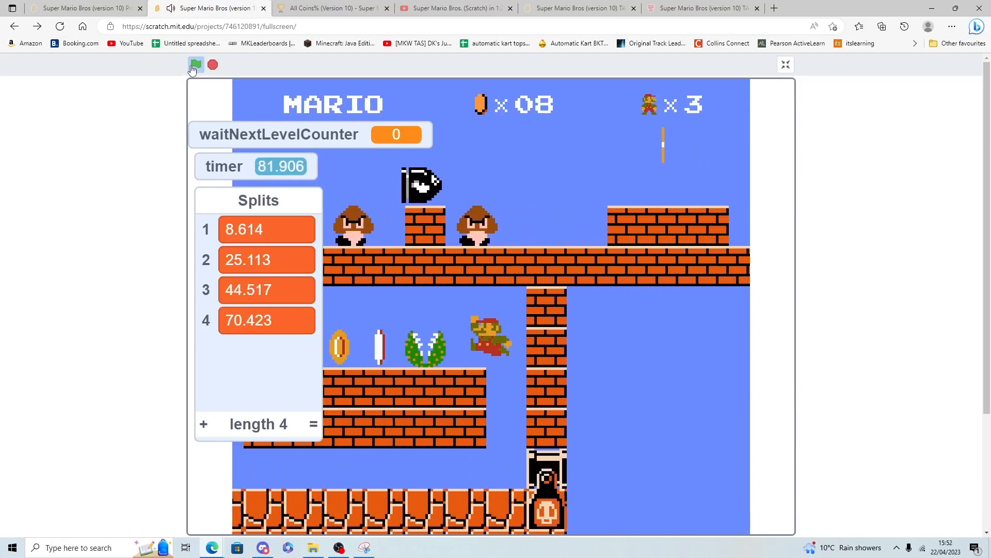
Restart the Super Mario Bros project via the green flag, resetting timer, coins and Splits list
click(195, 64)
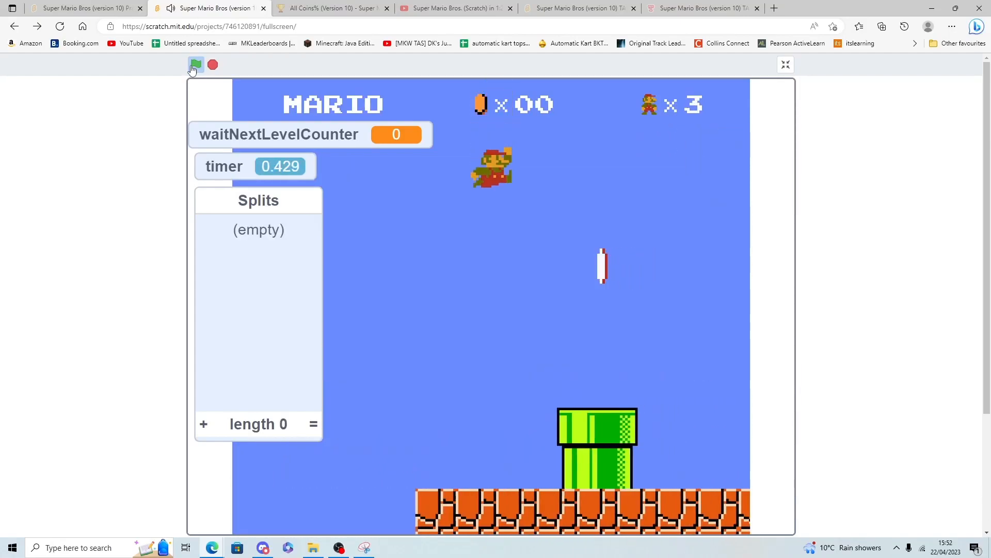